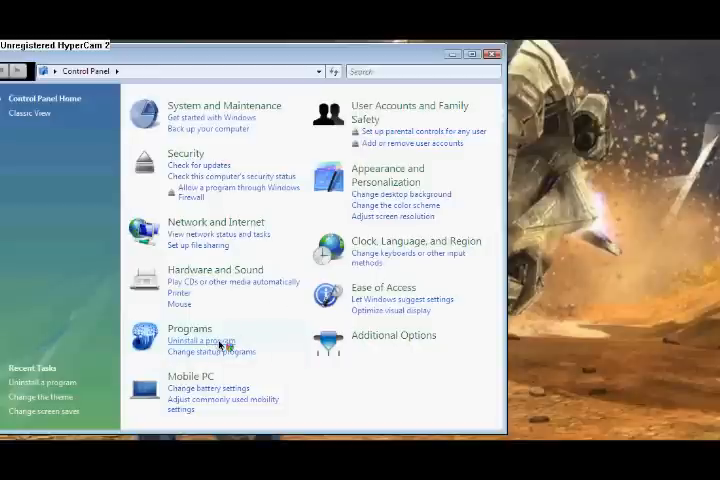
Open 'Uninstall a program' under Programs in Control Panel
left_click(204, 339)
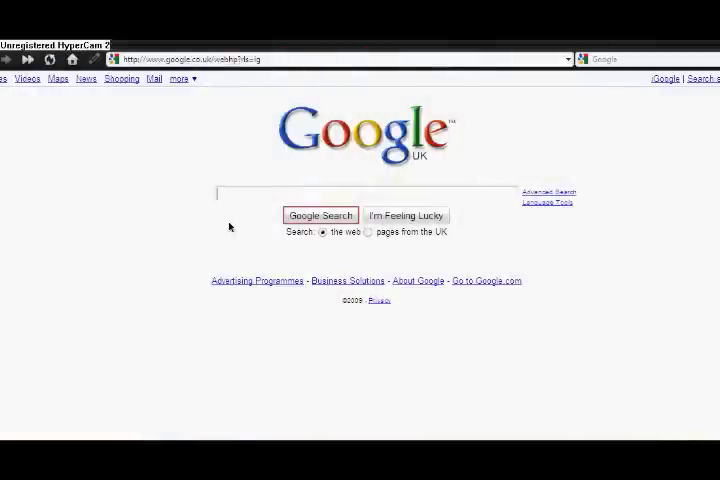
Search Google for 'avg 9.0 free download cnet' using the suggestion
type("avg 9.0 free download")
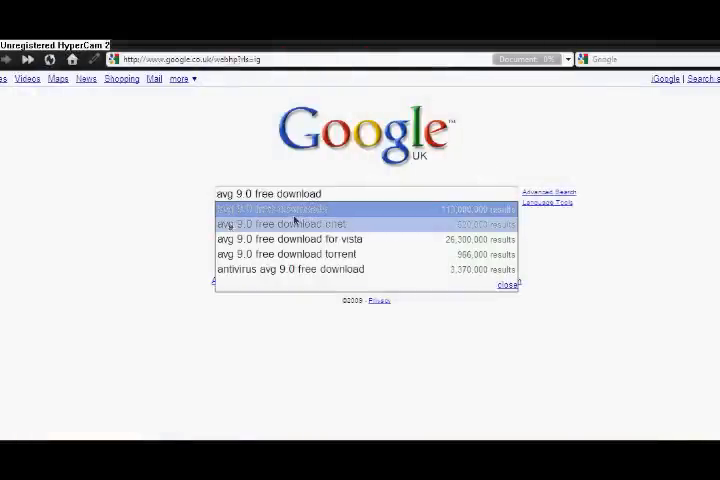
left_click(294, 209)
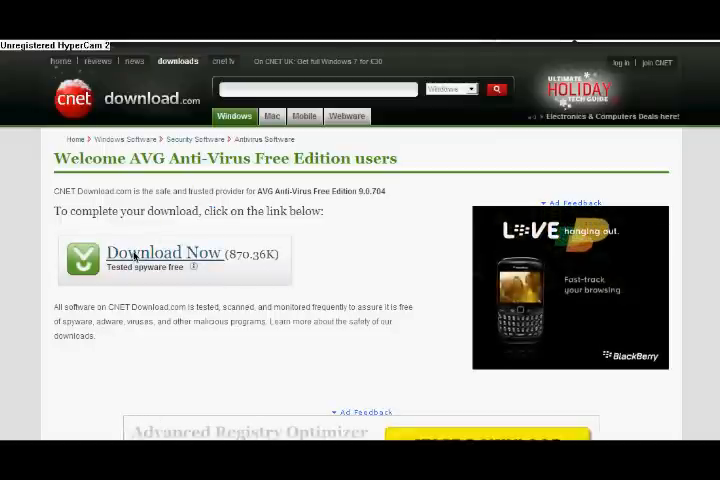
Start the AVG Anti-Virus Free Edition download with 'Download Now'
left_click(164, 252)
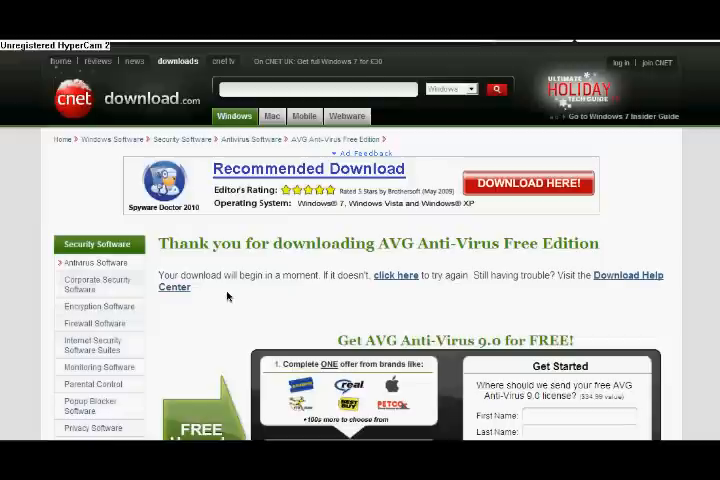